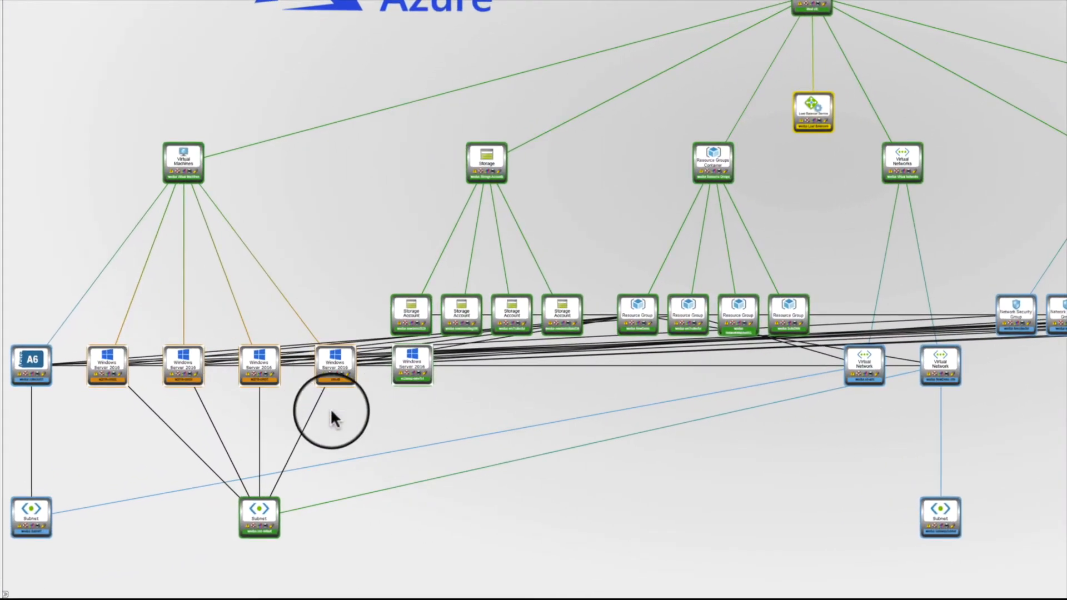
# Show the PowerFlow integrations list and pick the 'Sync Devices from SL1 to ServiceNow' integration.
pyautogui.click(332, 366)
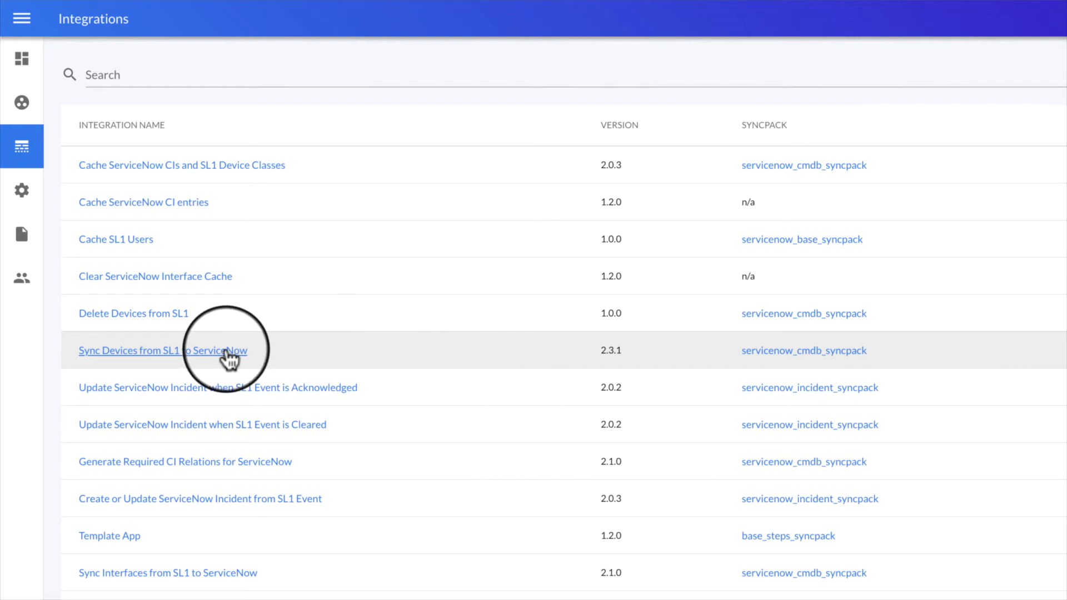
pyautogui.click(163, 350)
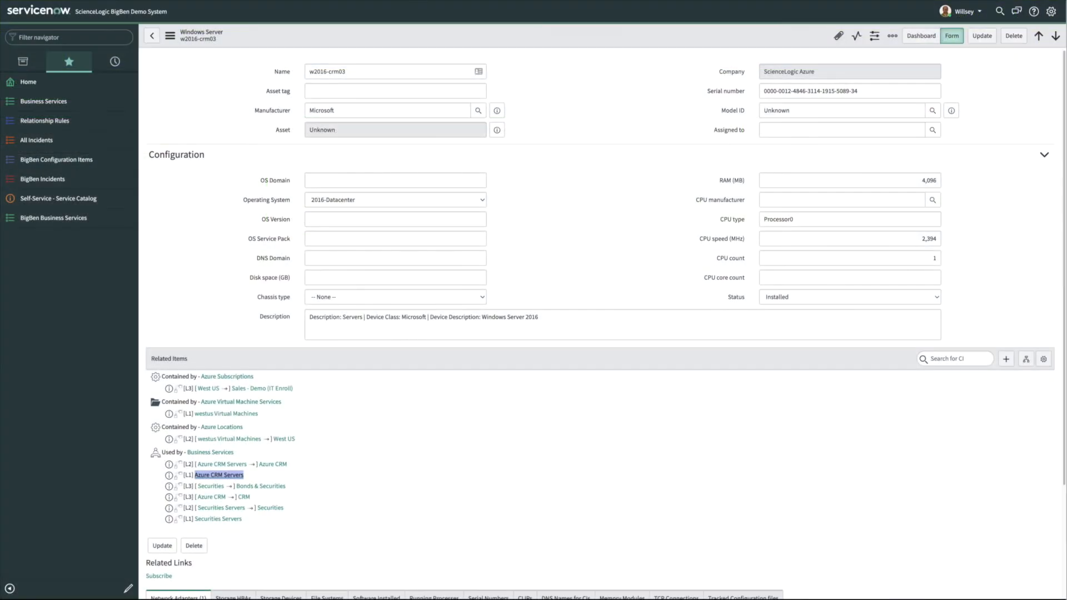
pyautogui.moveTo(893, 157)
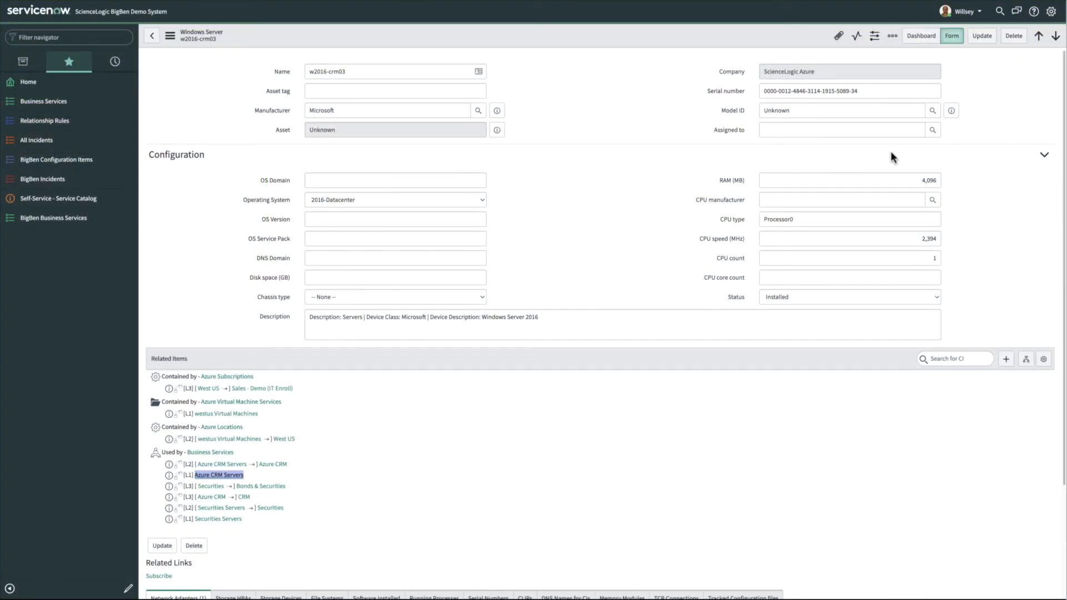